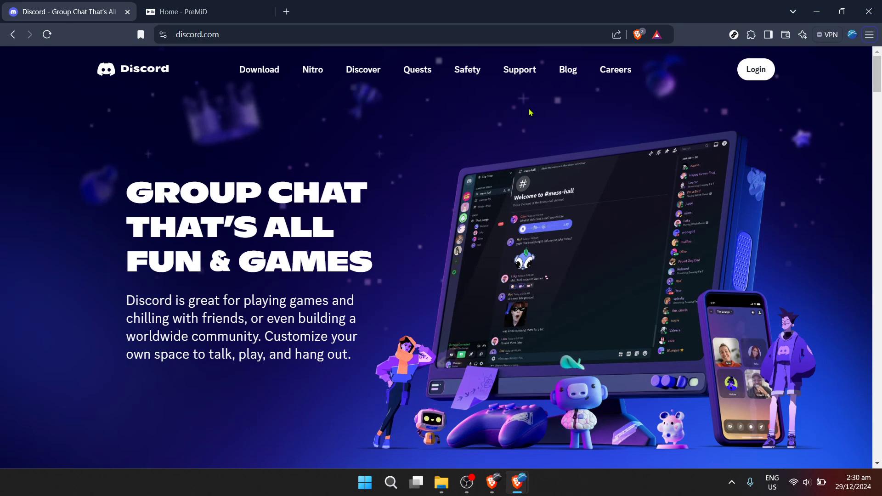
pyautogui.moveTo(652, 118)
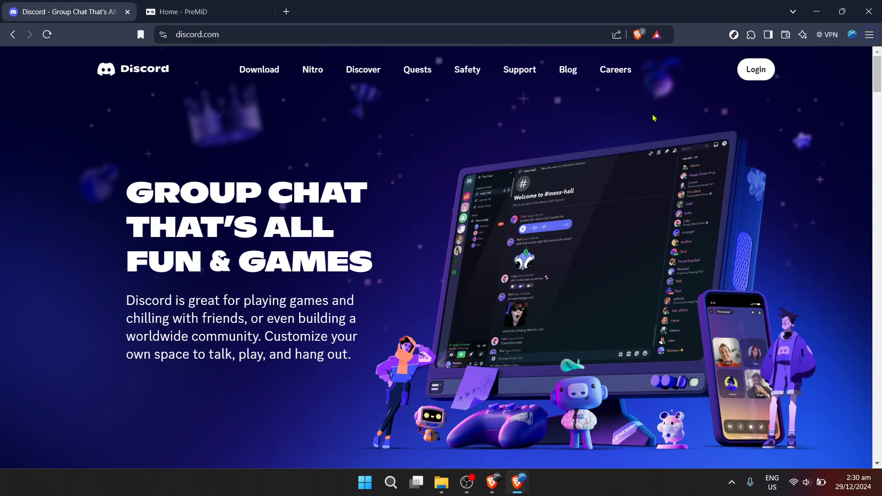
pyautogui.moveTo(646, 125)
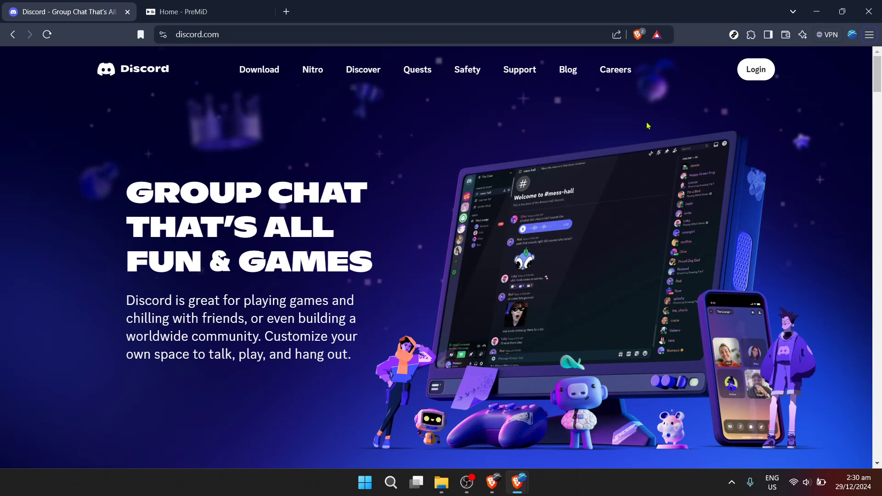
pyautogui.moveTo(647, 129)
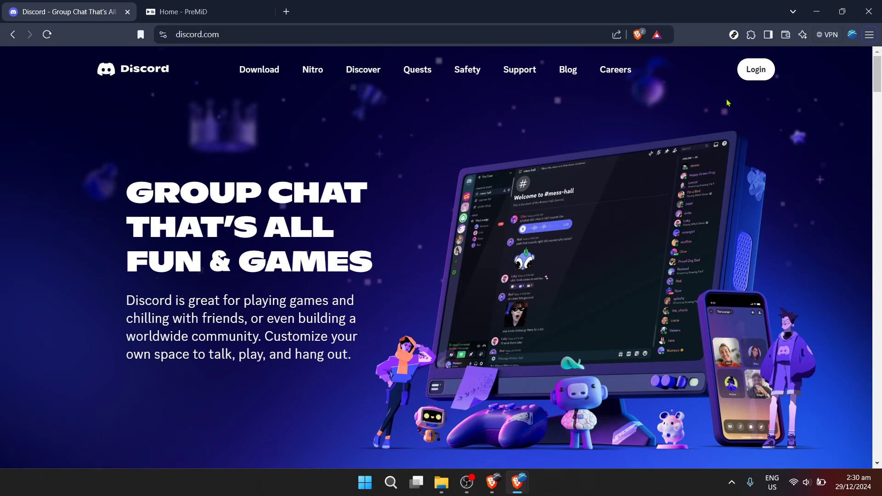
pyautogui.moveTo(684, 126)
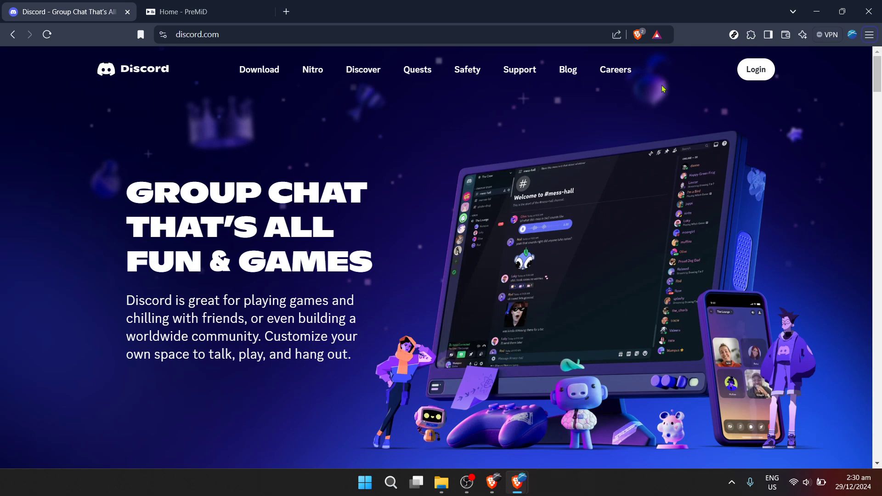
pyautogui.moveTo(641, 110)
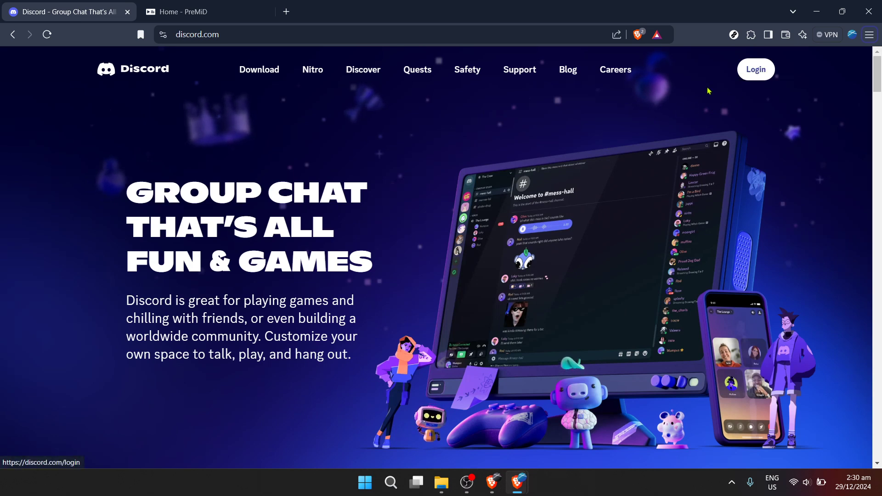
# Go to the Discord sign-in page from the homepage Login link
pyautogui.click(755, 69)
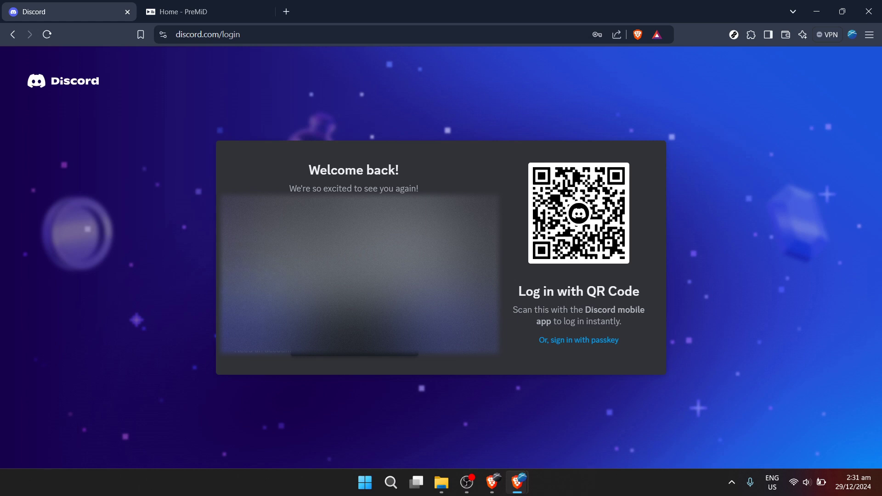
pyautogui.moveTo(220, 280)
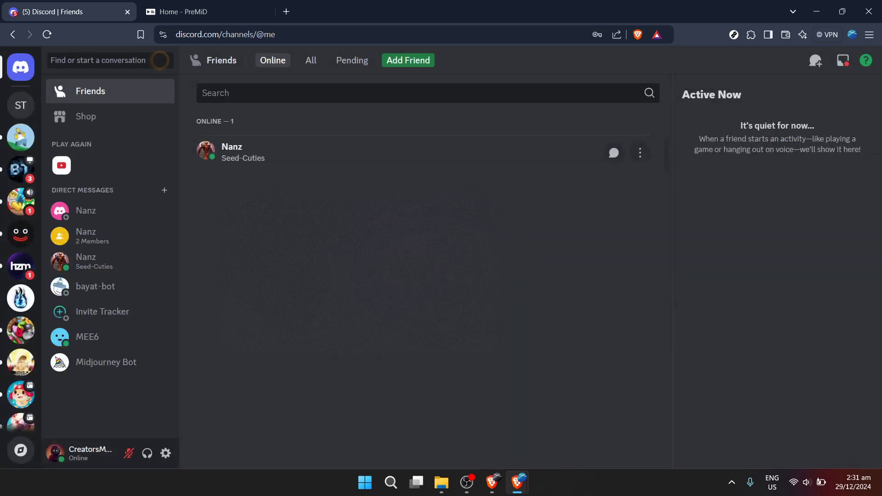
pyautogui.moveTo(302, 254)
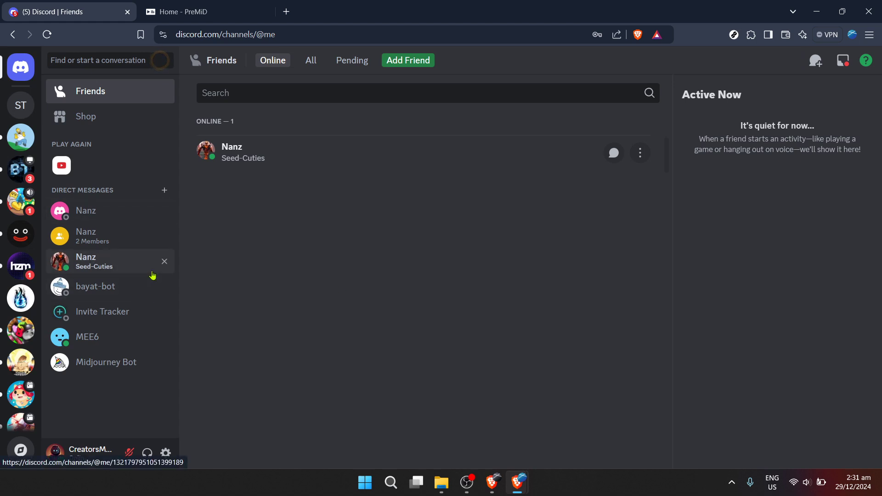
pyautogui.moveTo(196, 264)
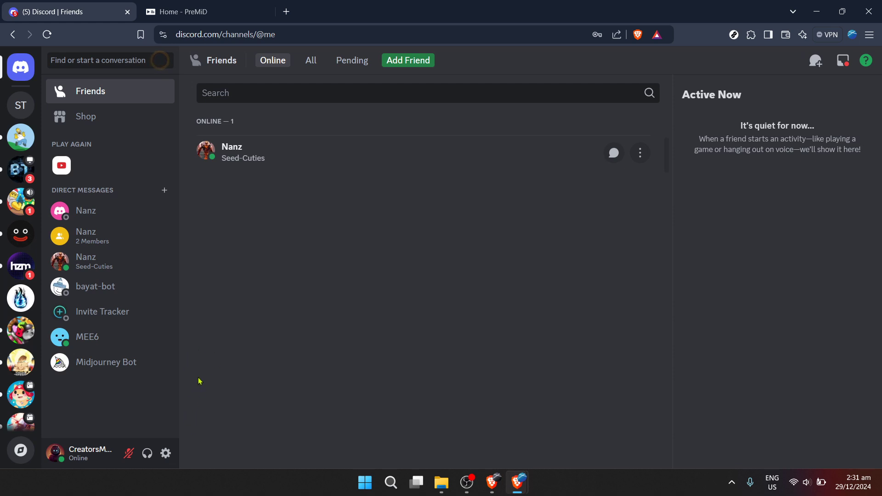
pyautogui.moveTo(194, 375)
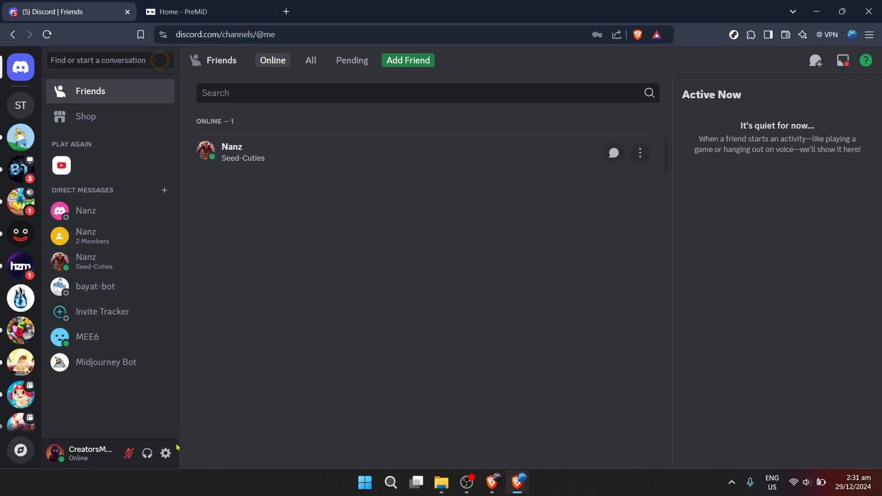
pyautogui.click(165, 453)
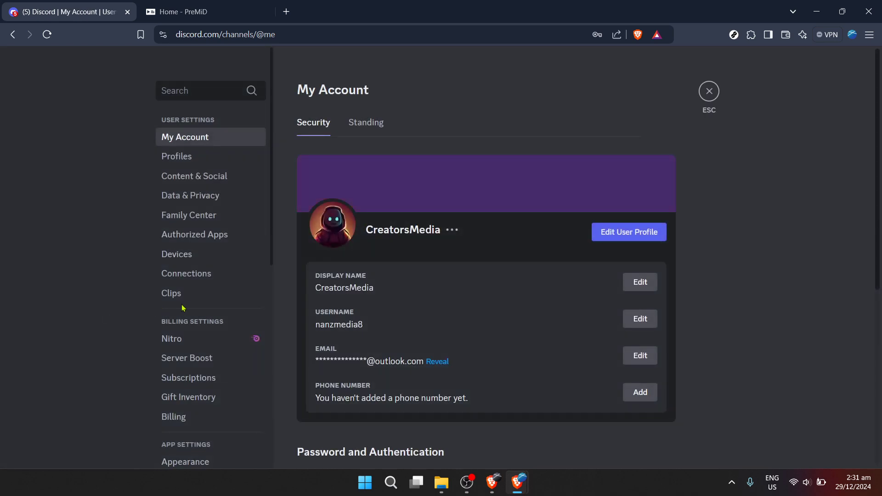
pyautogui.moveTo(236, 315)
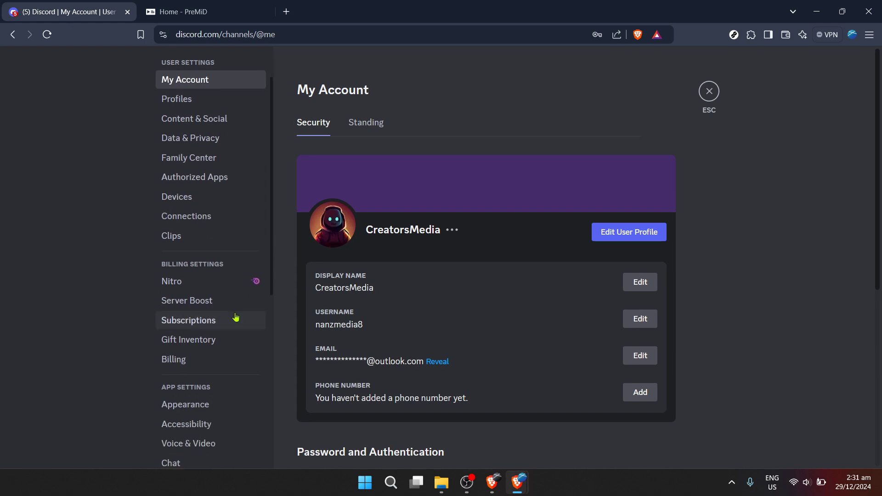
# Reach Activity Privacy under Activity Settings in the settings sidebar
pyautogui.scroll(-3)
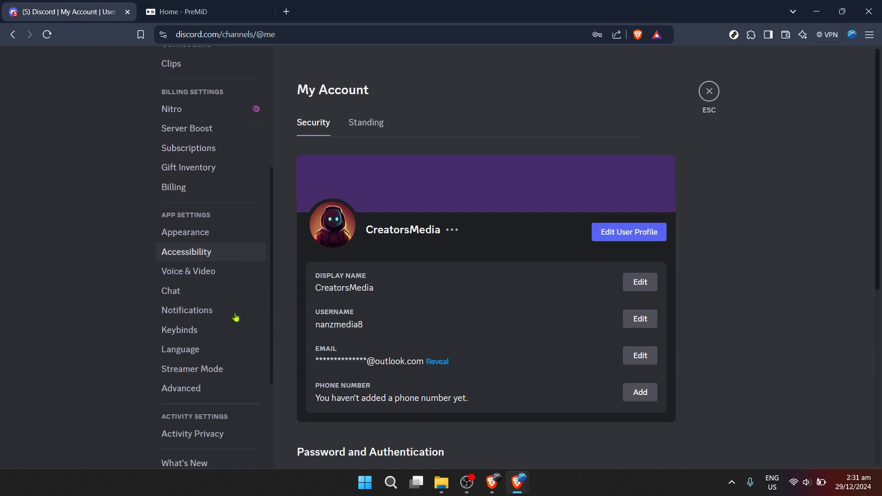
pyautogui.scroll(-3)
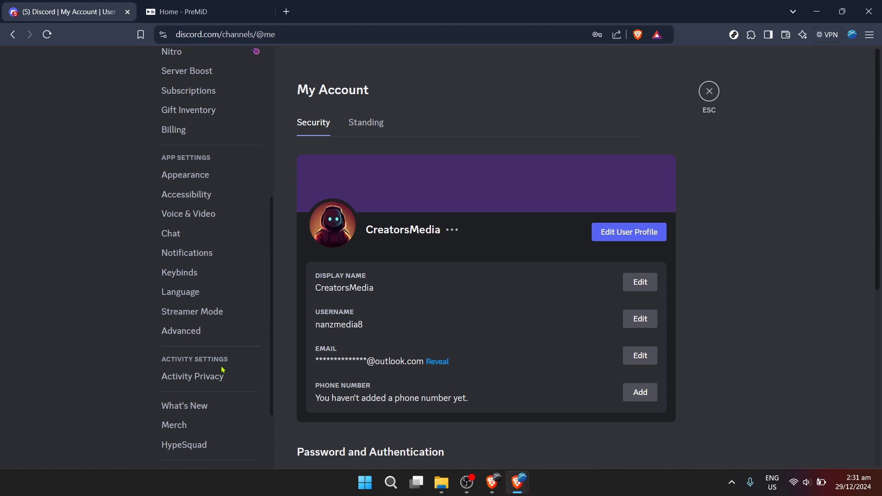
pyautogui.click(192, 375)
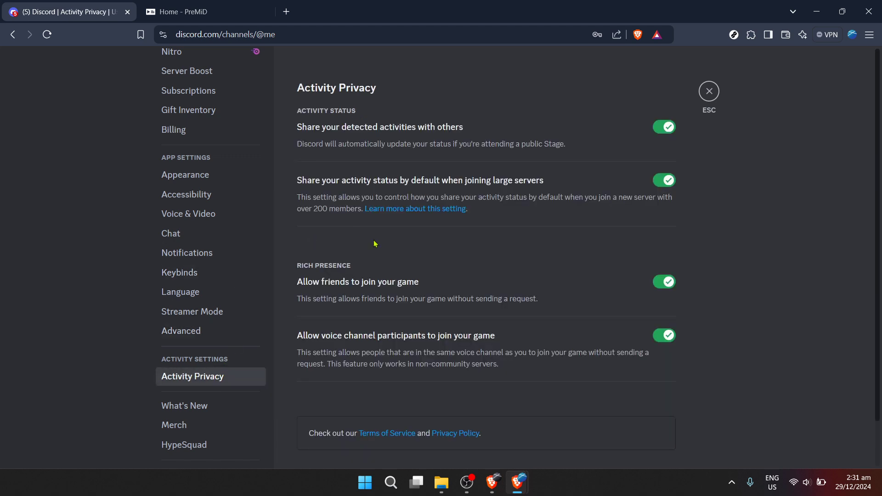
pyautogui.moveTo(374, 109)
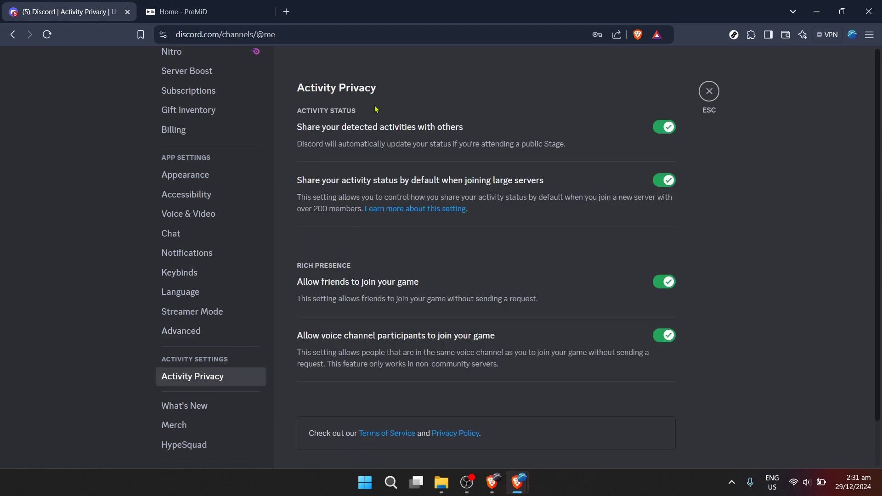
pyautogui.moveTo(303, 130)
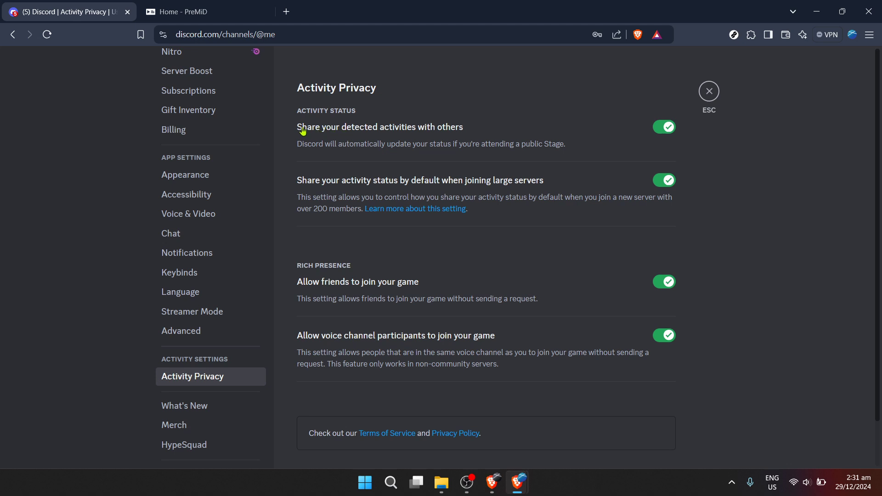
# Switch on detected-activity sharing and large-server activity status, declining the apply-to-all-servers prompts
pyautogui.click(663, 127)
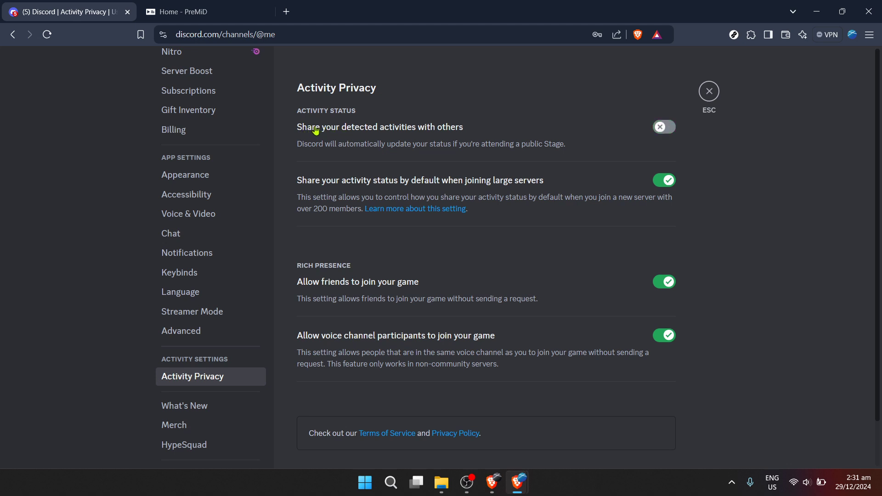
pyautogui.click(663, 127)
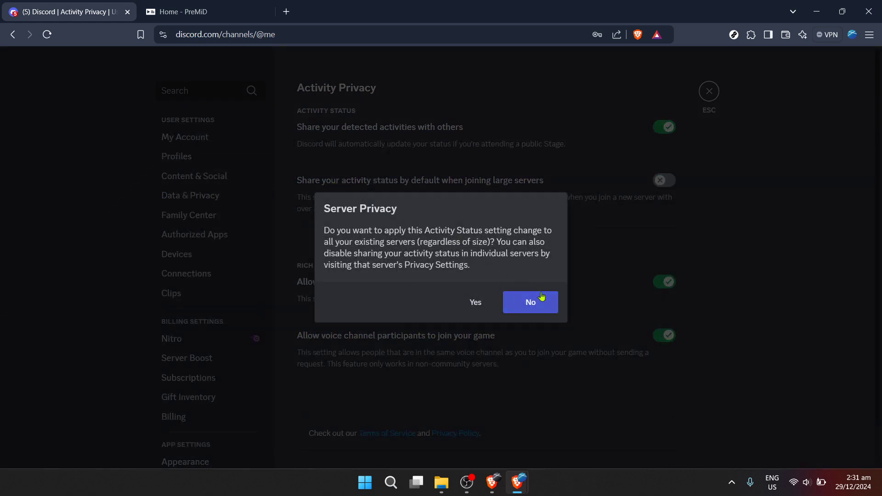
pyautogui.click(529, 303)
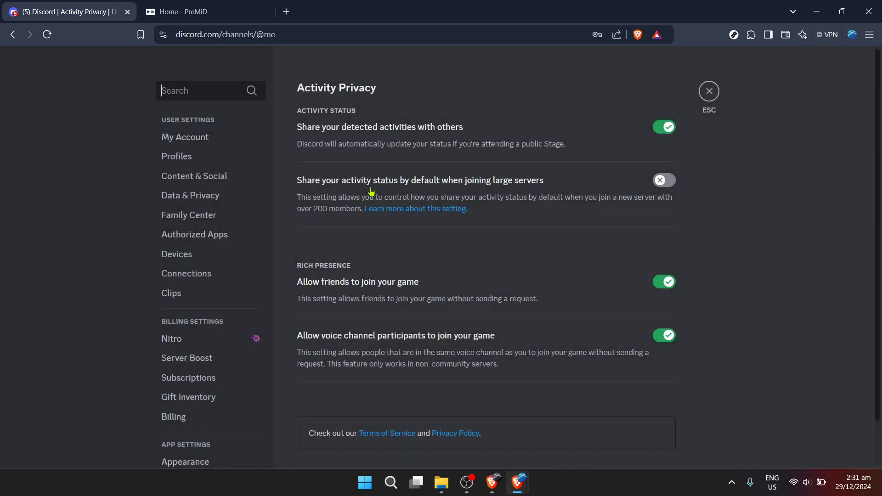
pyautogui.click(663, 180)
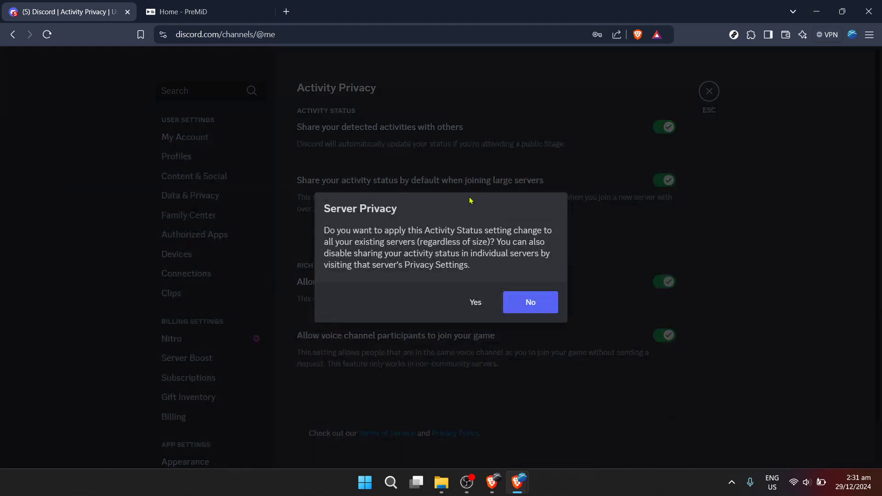
pyautogui.click(529, 302)
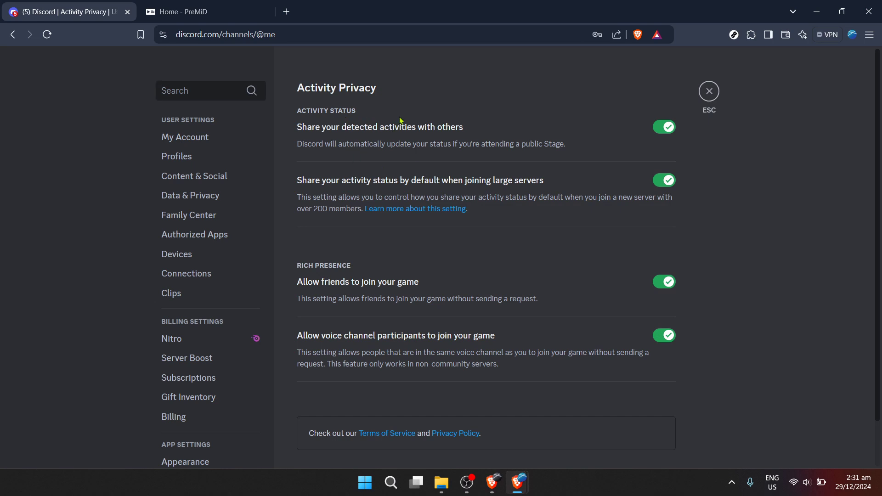
pyautogui.moveTo(409, 147)
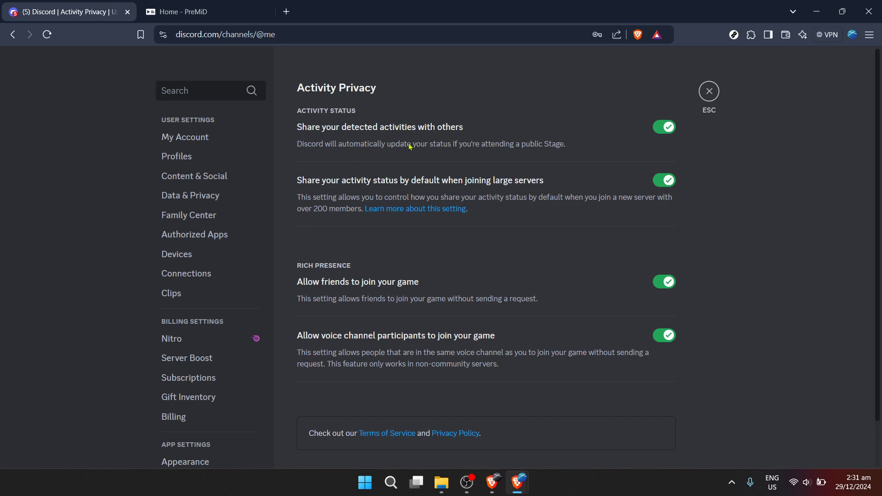
pyautogui.moveTo(397, 144)
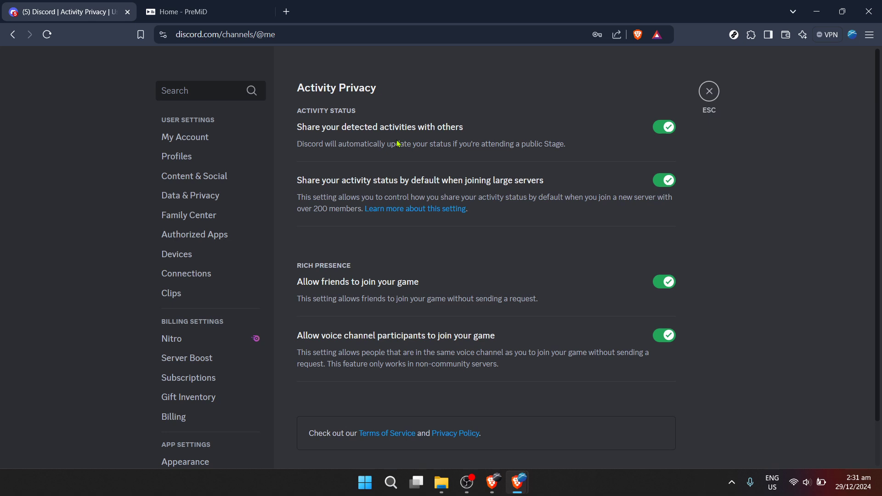
pyautogui.moveTo(354, 114)
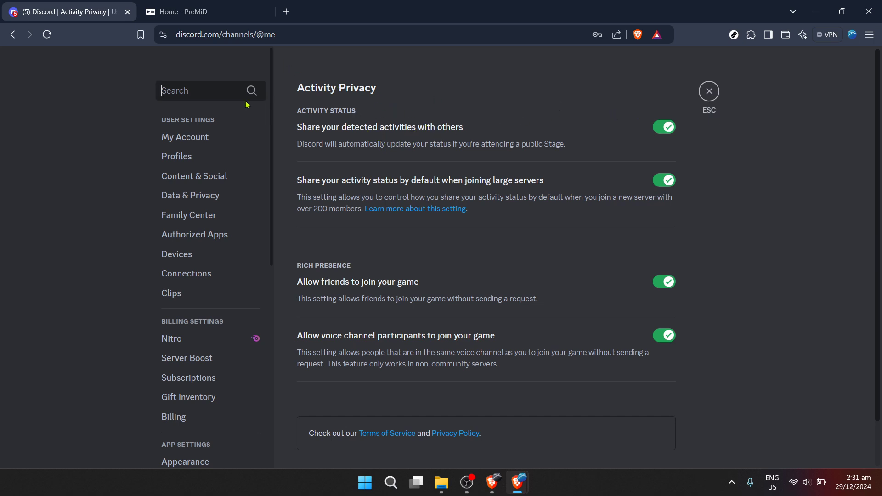
pyautogui.moveTo(138, 118)
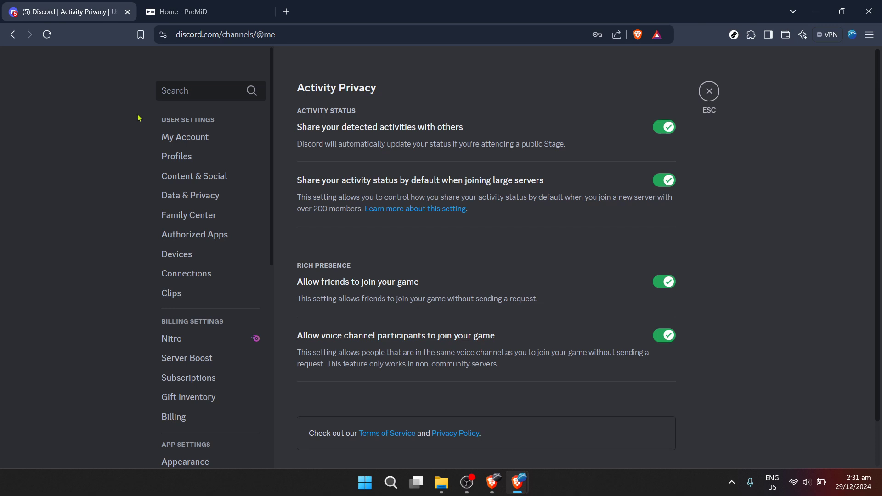
# Switch to the 'Home - PreMiD' browser tab
pyautogui.click(205, 11)
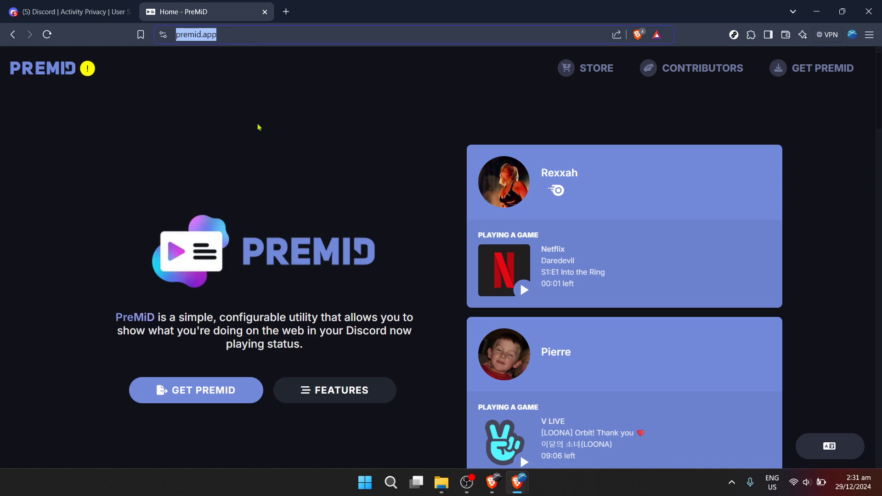
# Go to premid.app/downloads via GET PREMID
pyautogui.click(196, 390)
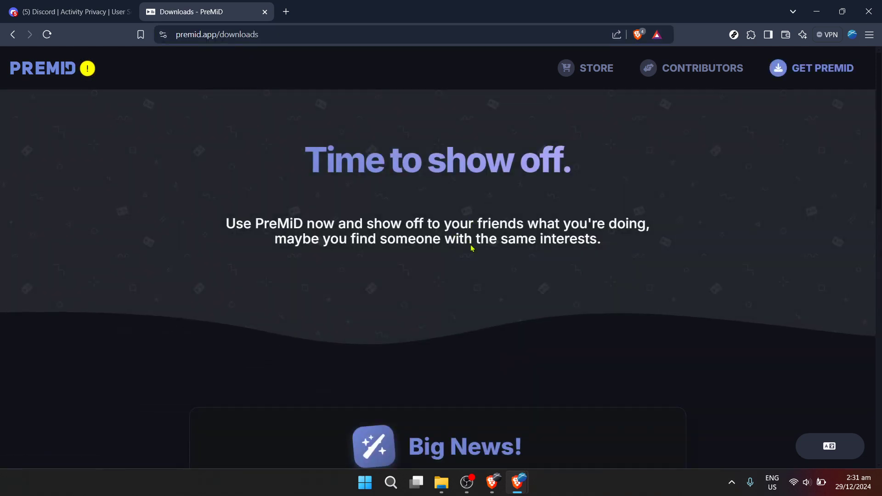
pyautogui.scroll(-3)
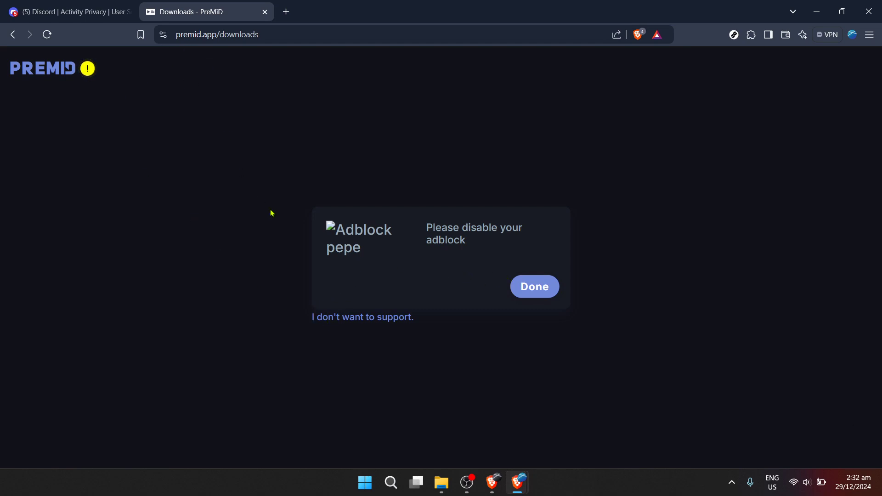
pyautogui.moveTo(284, 221)
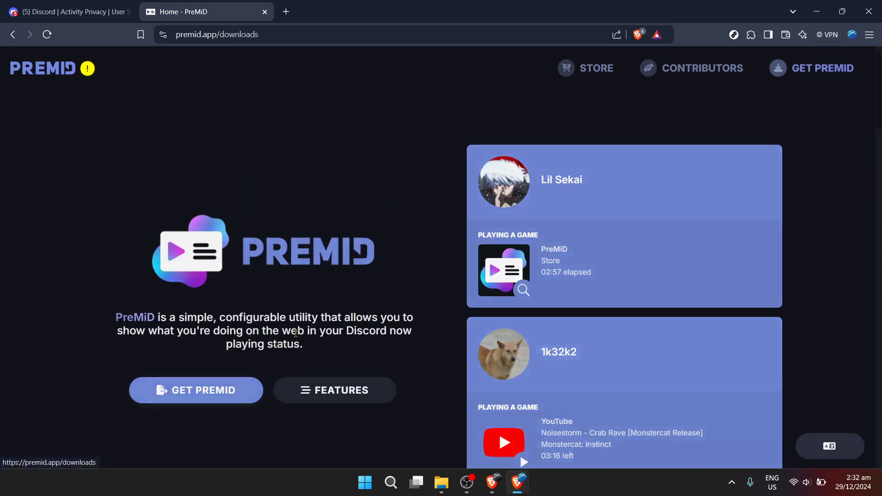
# Scroll to the 'Get PreMiD for your browser' section with Chrome, Edge, Firefox and Safari options
pyautogui.scroll(-3)
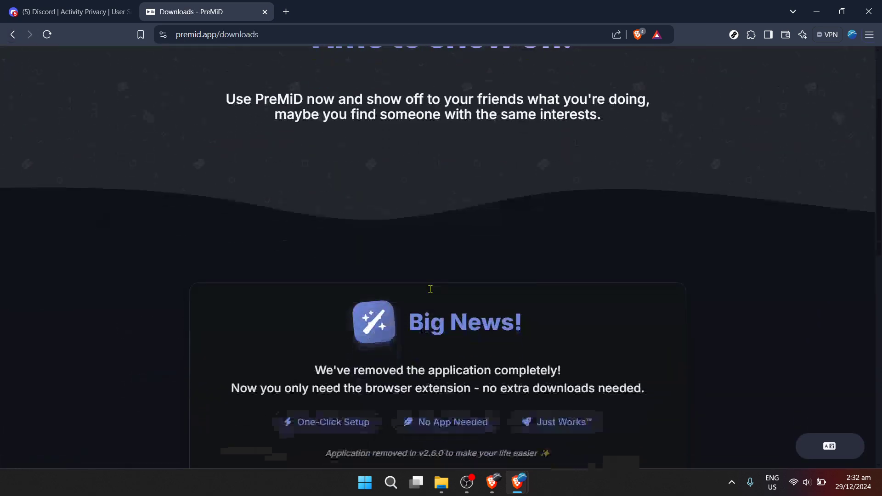
pyautogui.scroll(-3)
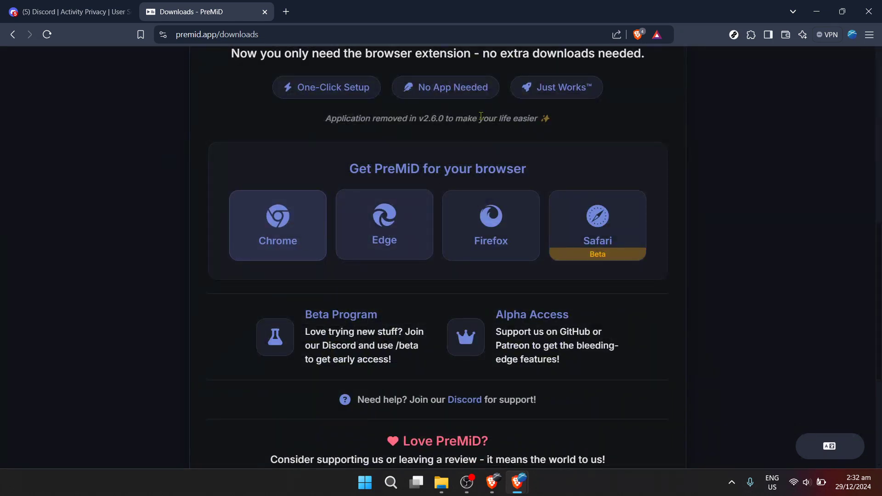
pyautogui.moveTo(578, 152)
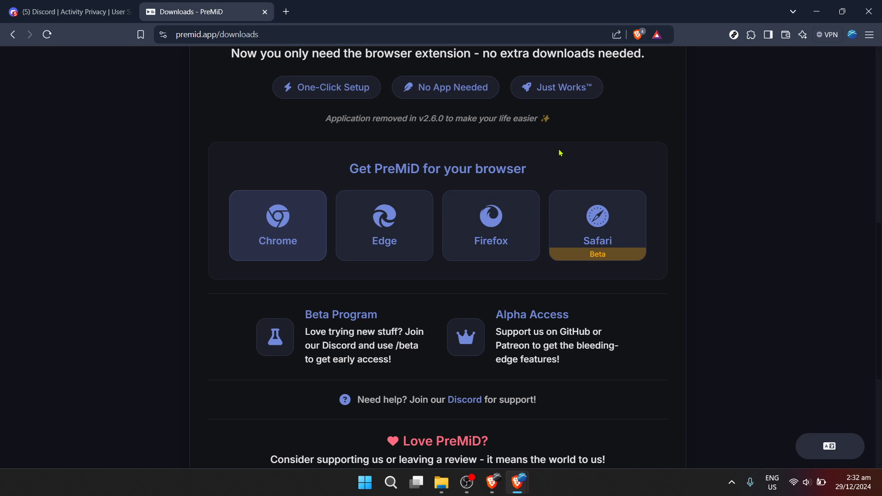
pyautogui.moveTo(533, 140)
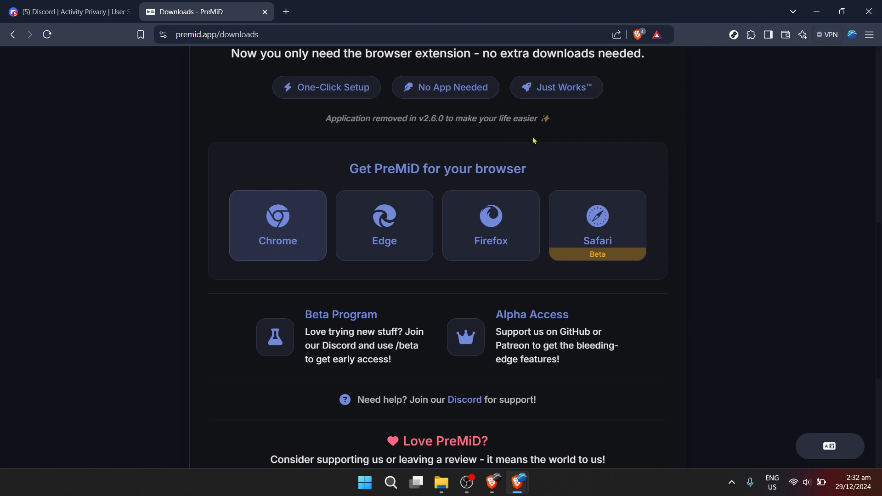